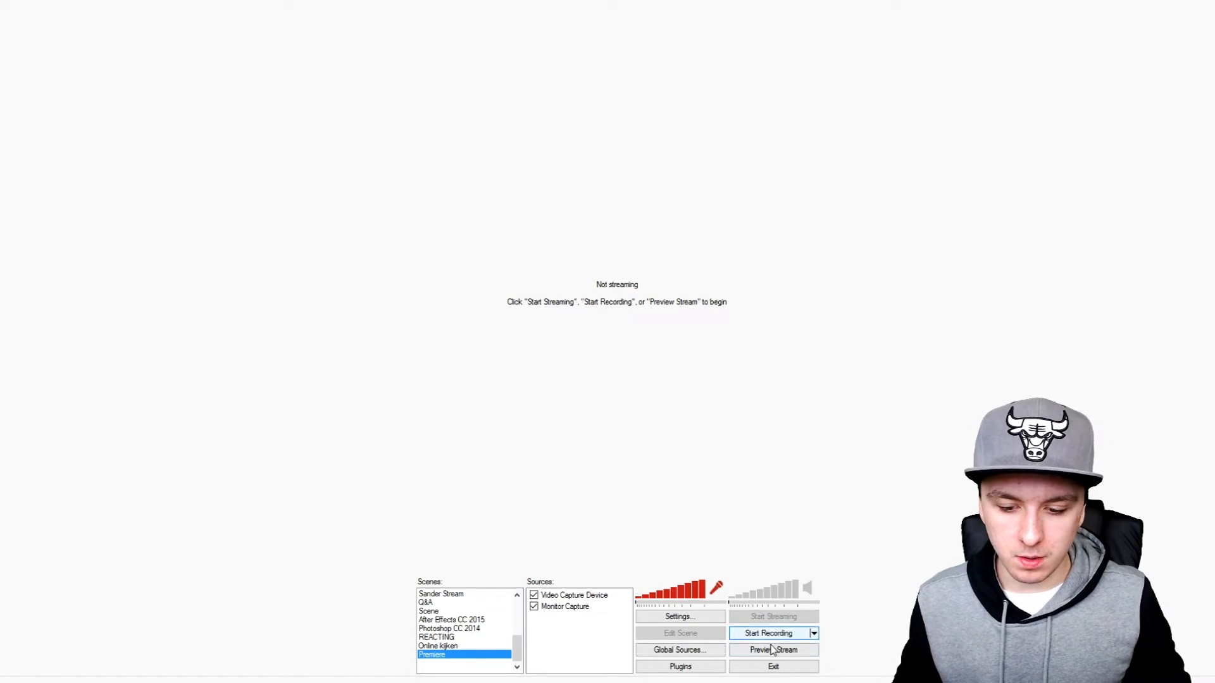
Add a new scene named ARK from the Scenes list context menu
right_click(431, 654)
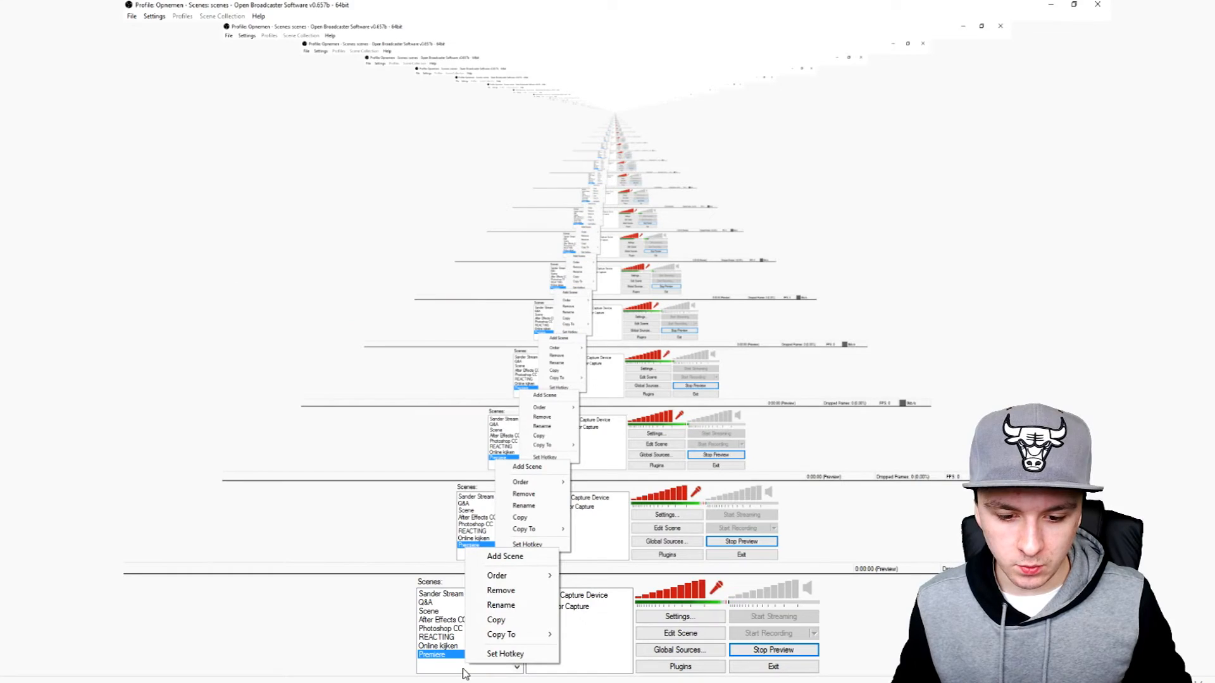
mouse_move(501, 605)
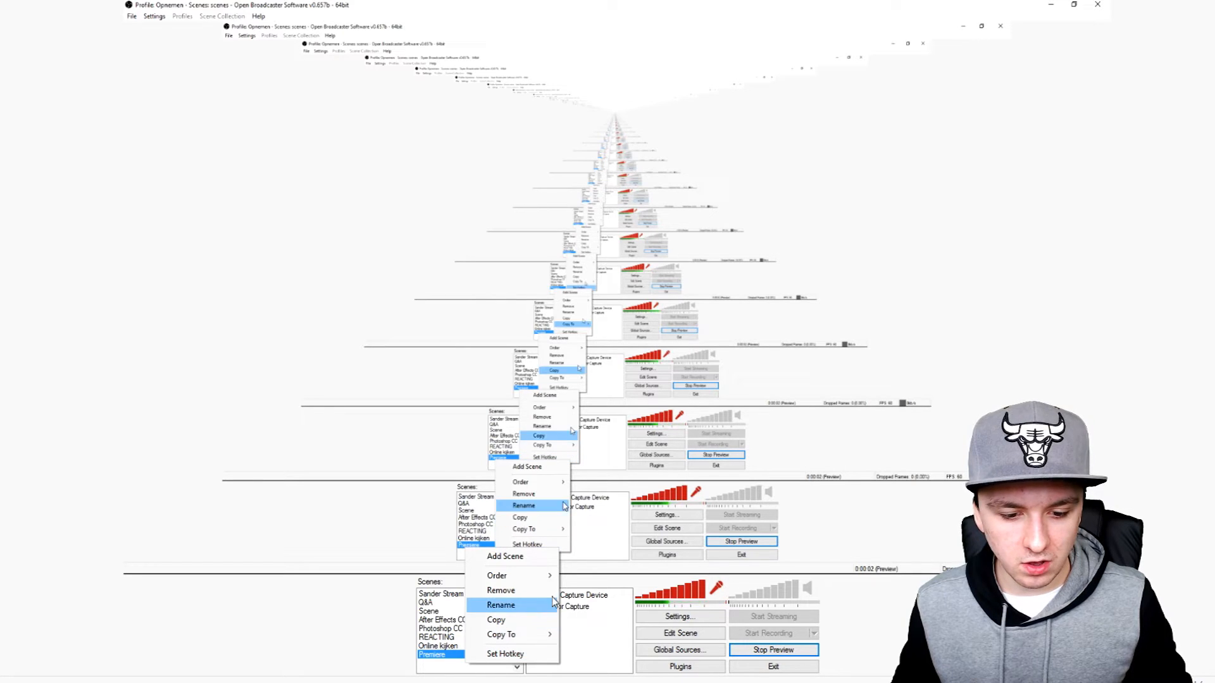
left_click(501, 604)
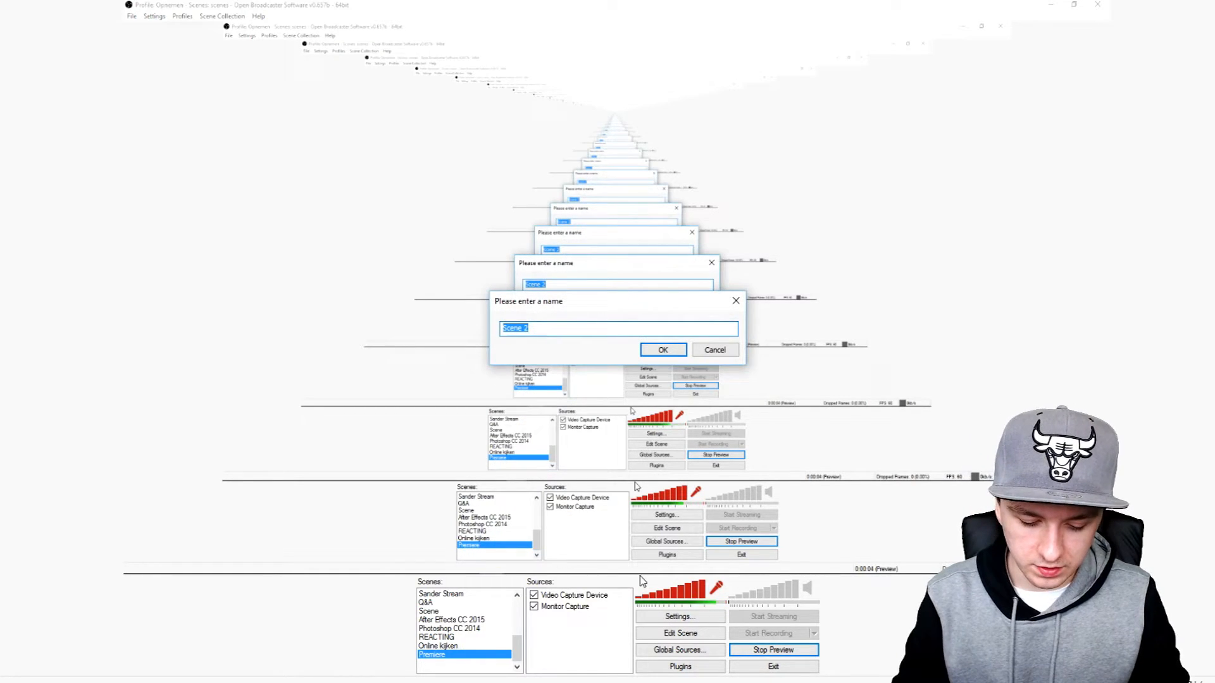
left_click(662, 349)
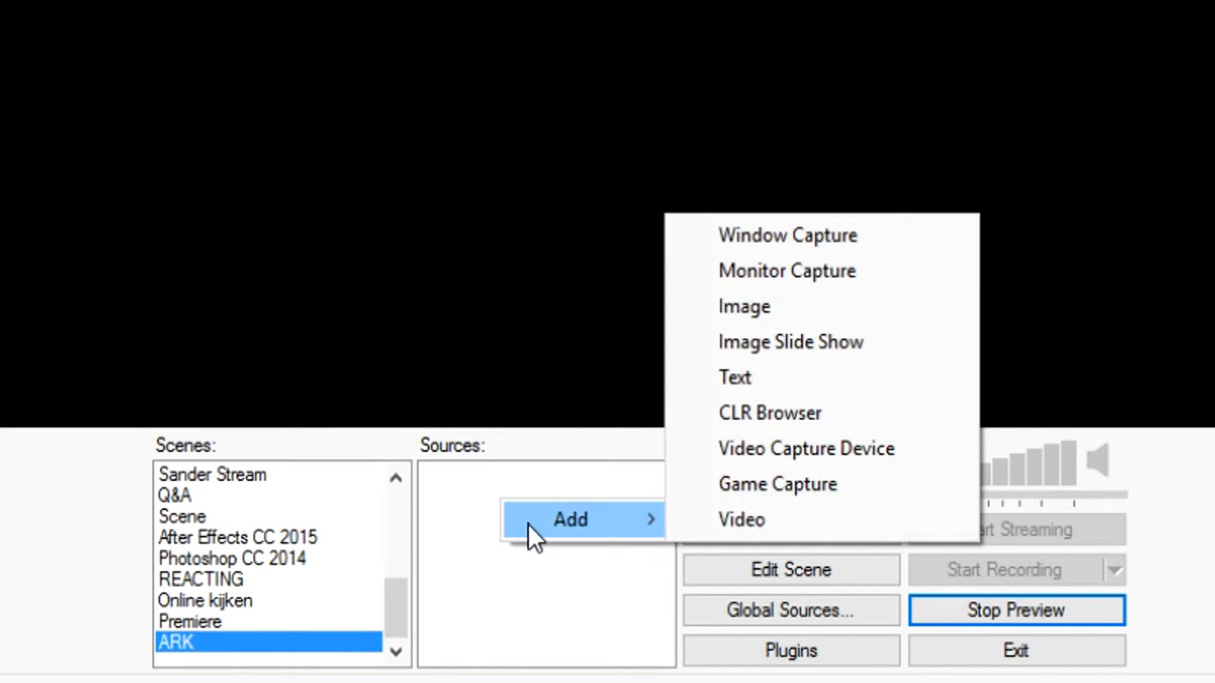
mouse_move(572, 531)
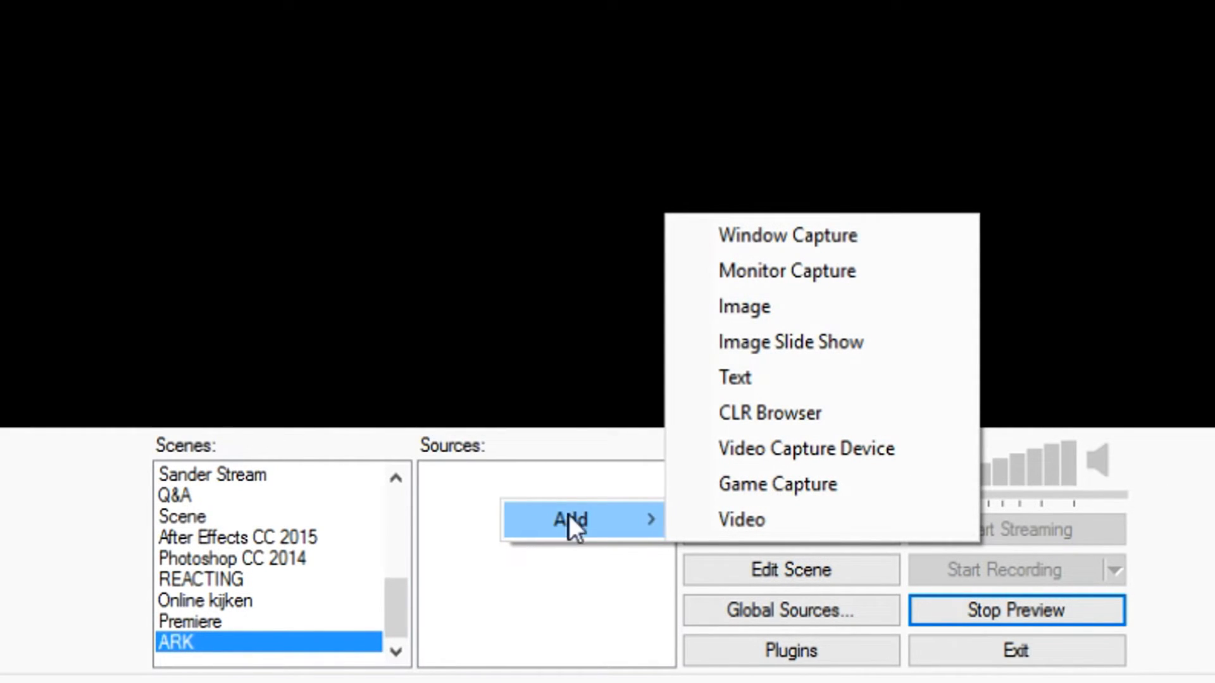
left_click(776, 483)
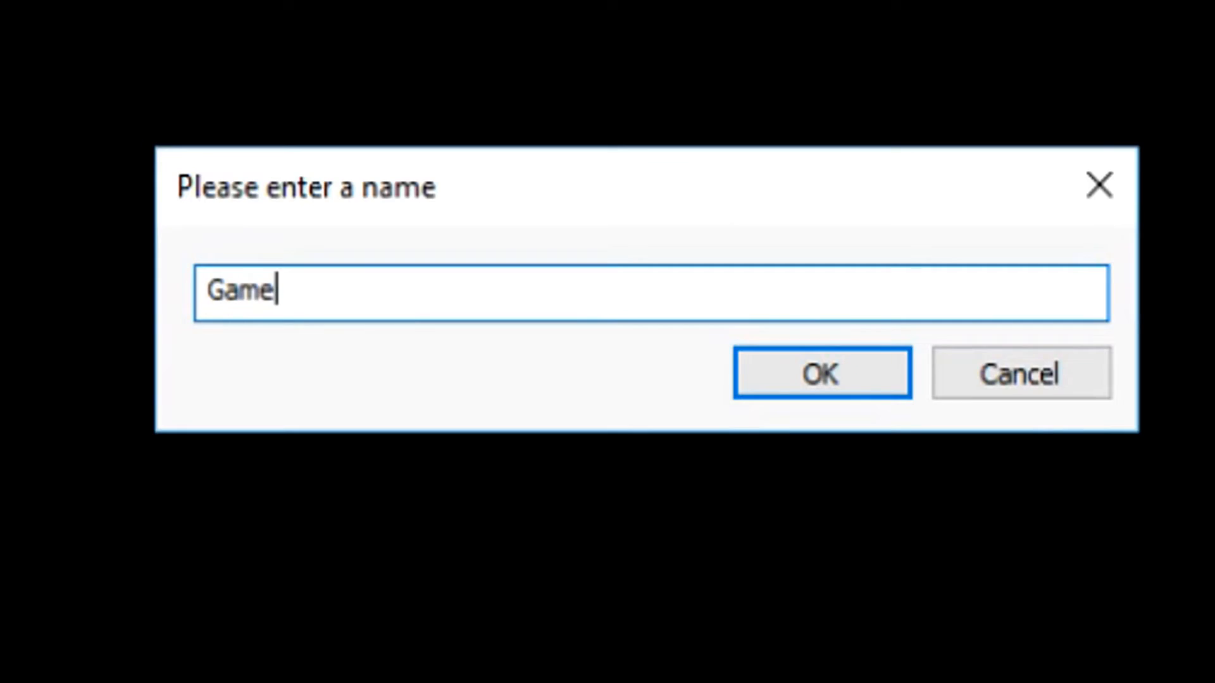
left_click(819, 372)
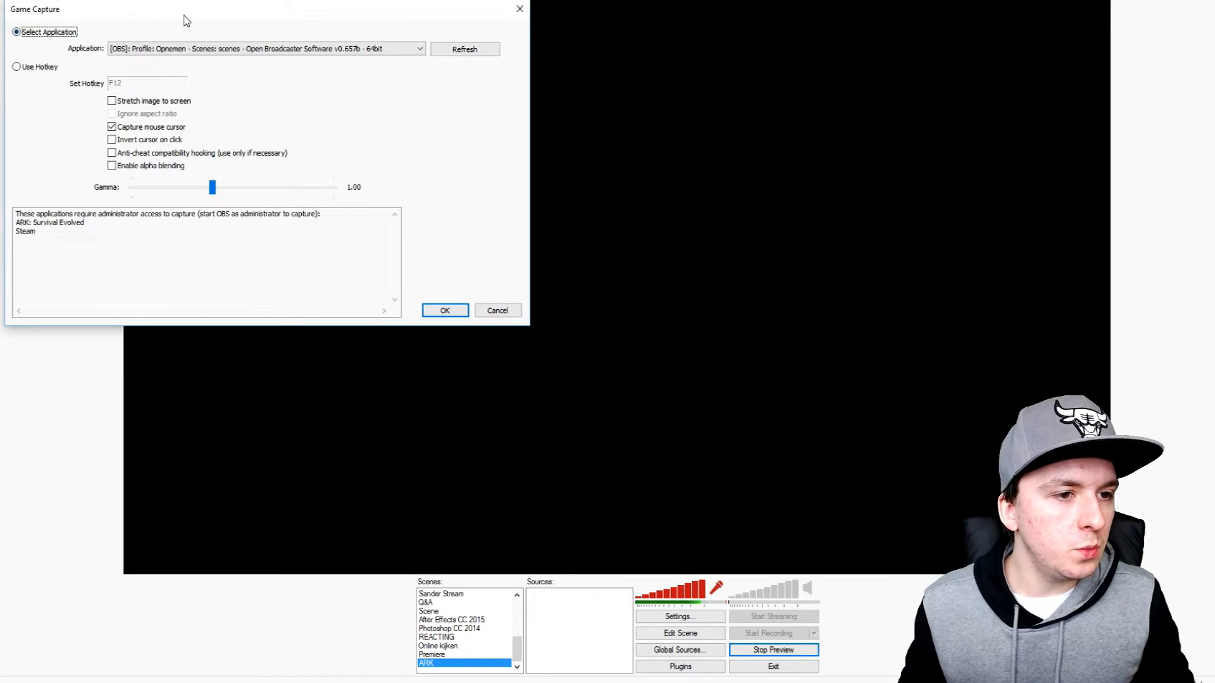
left_click(826, 103)
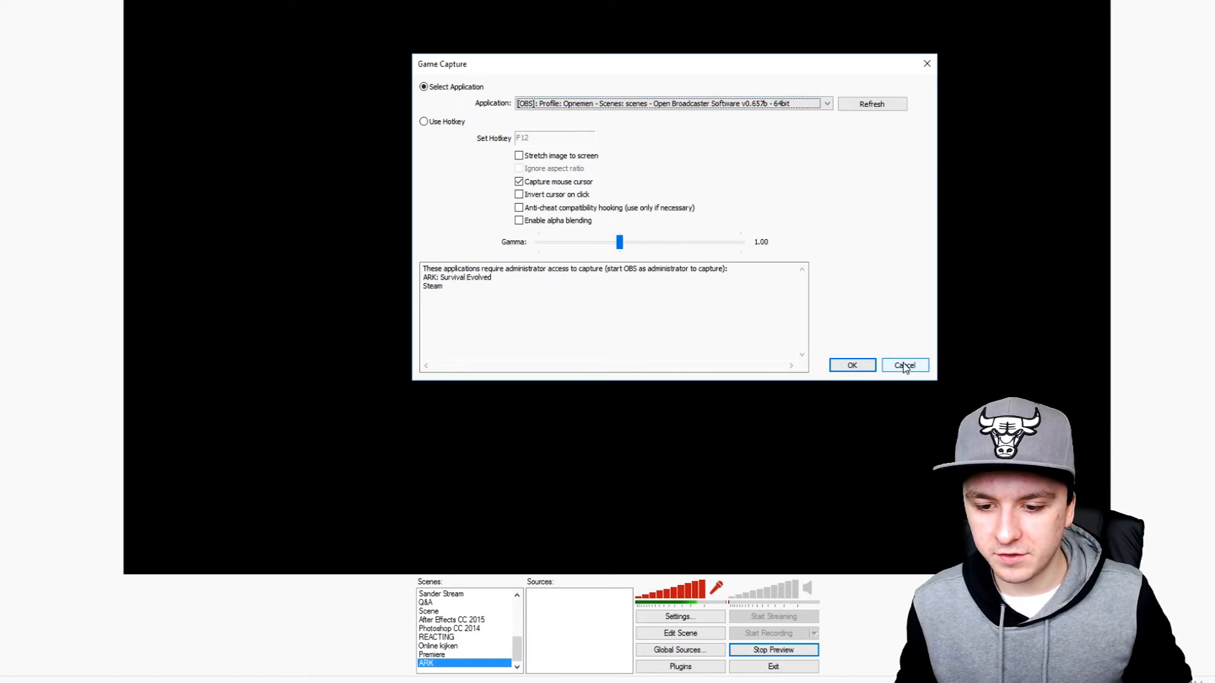
left_click(903, 364)
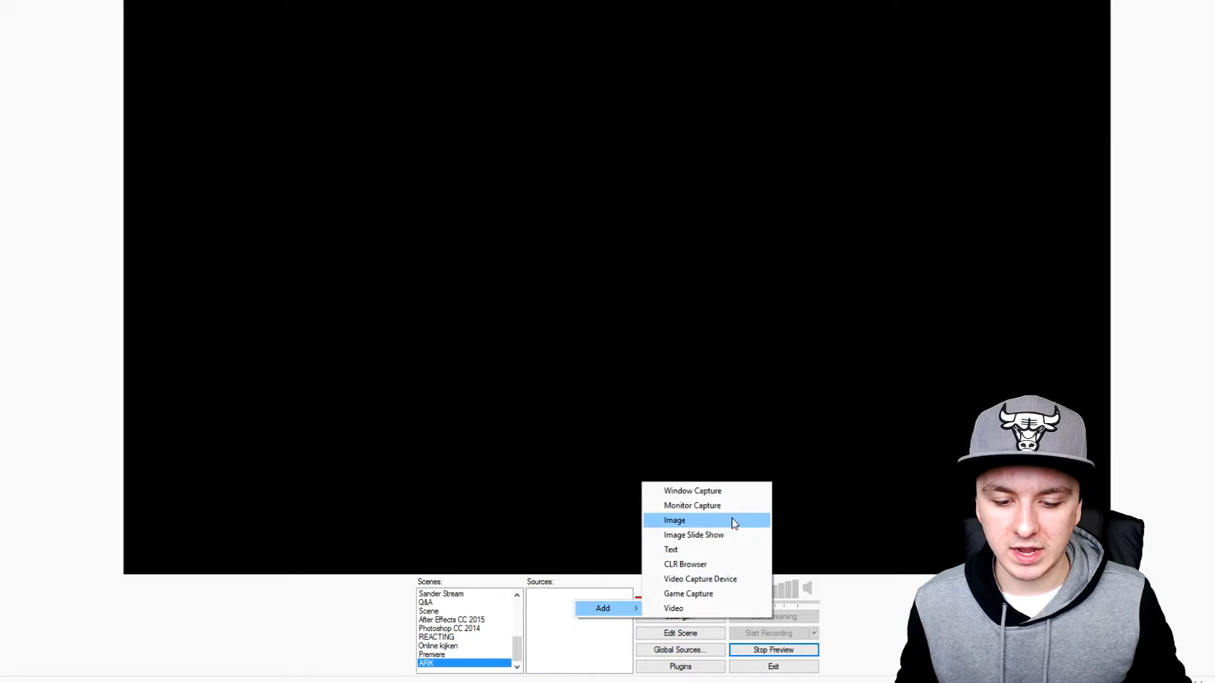
left_click(674, 520)
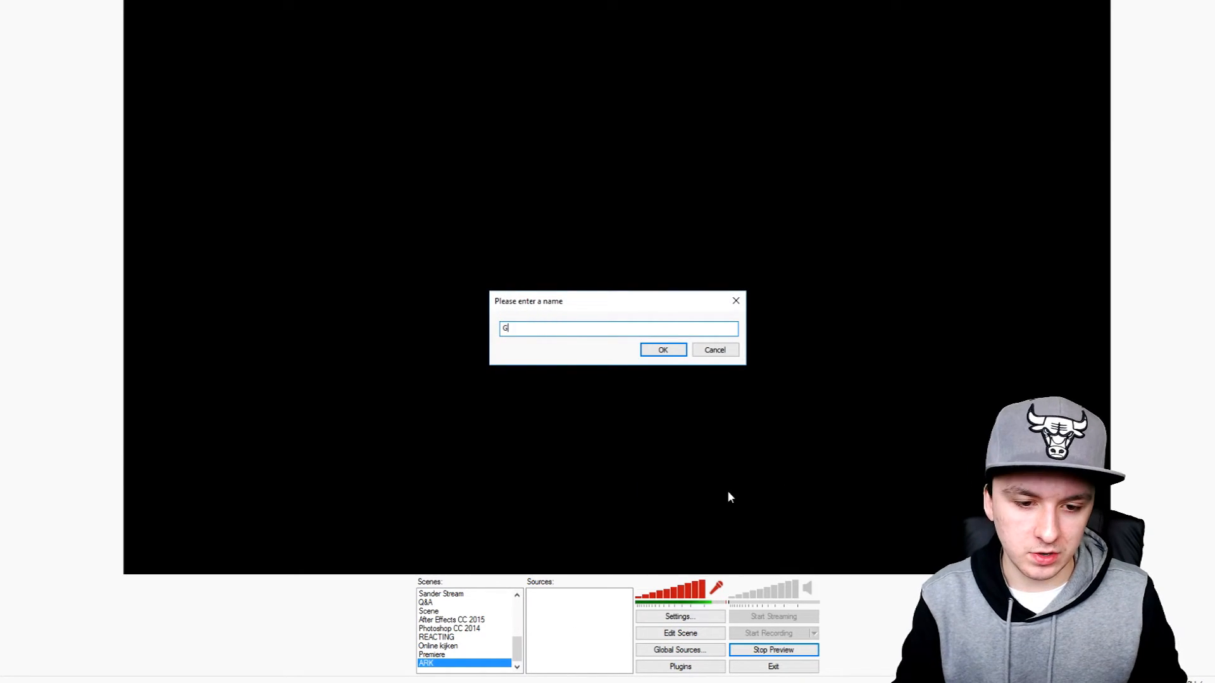
left_click(662, 349)
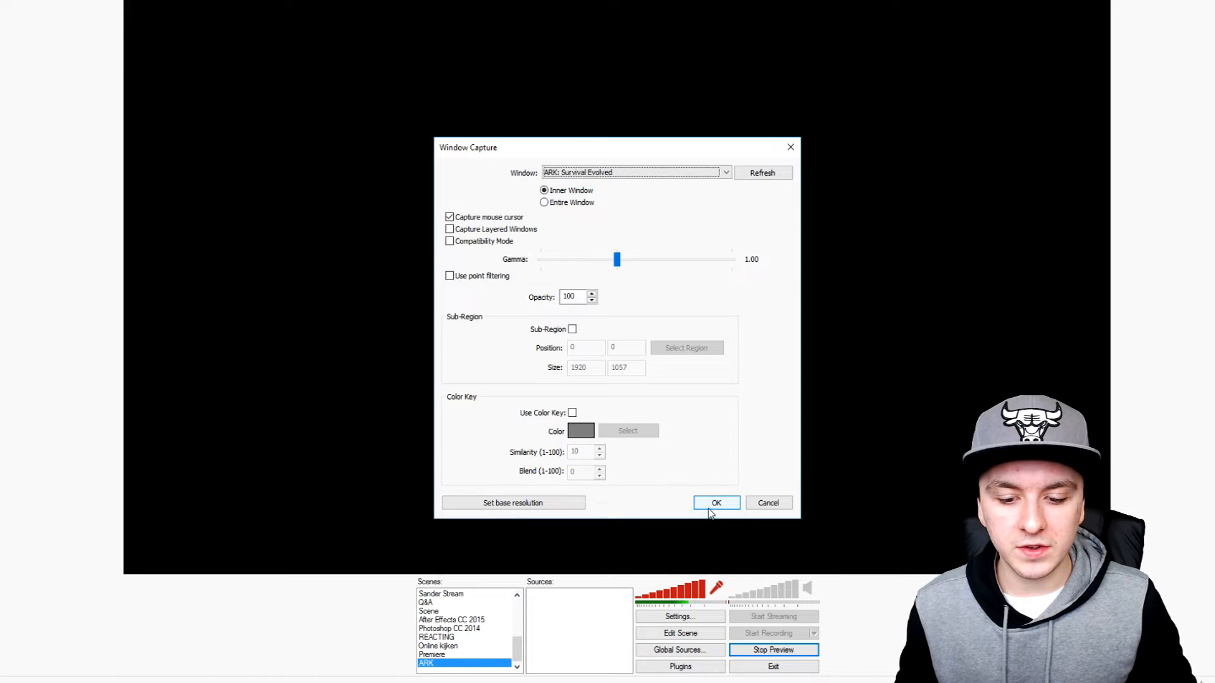
left_click(715, 503)
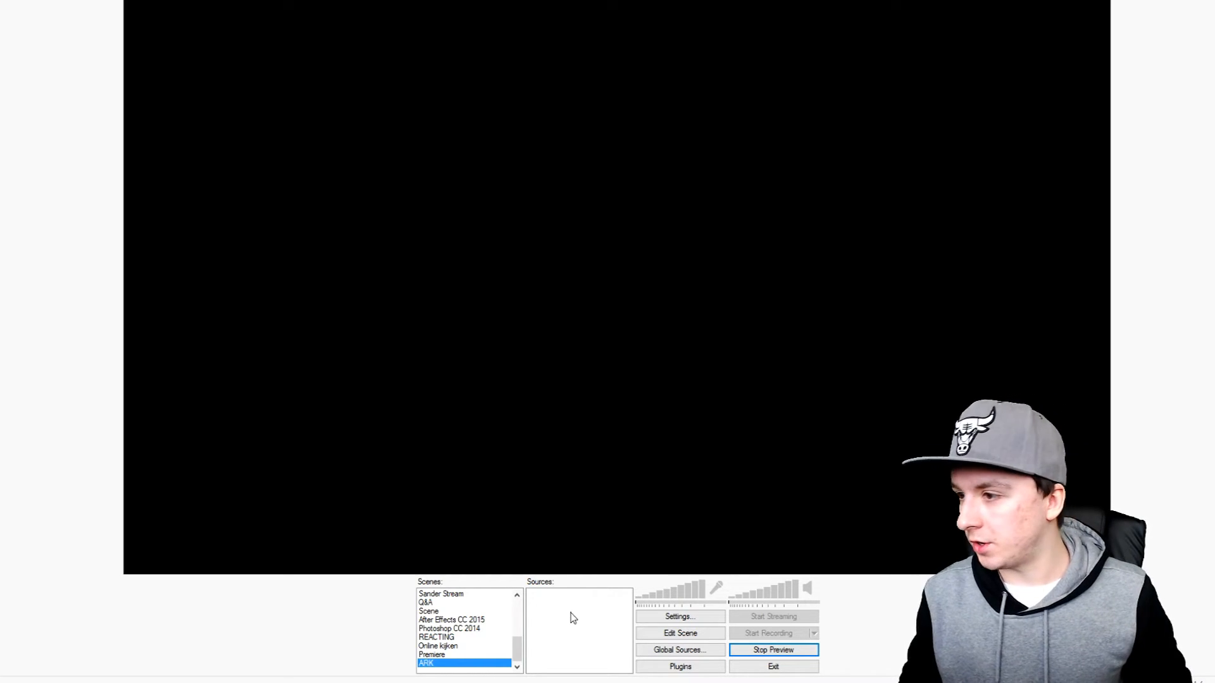
Add a Monitor Capture source named Game with a sub-region around the ARK game window
right_click(579, 628)
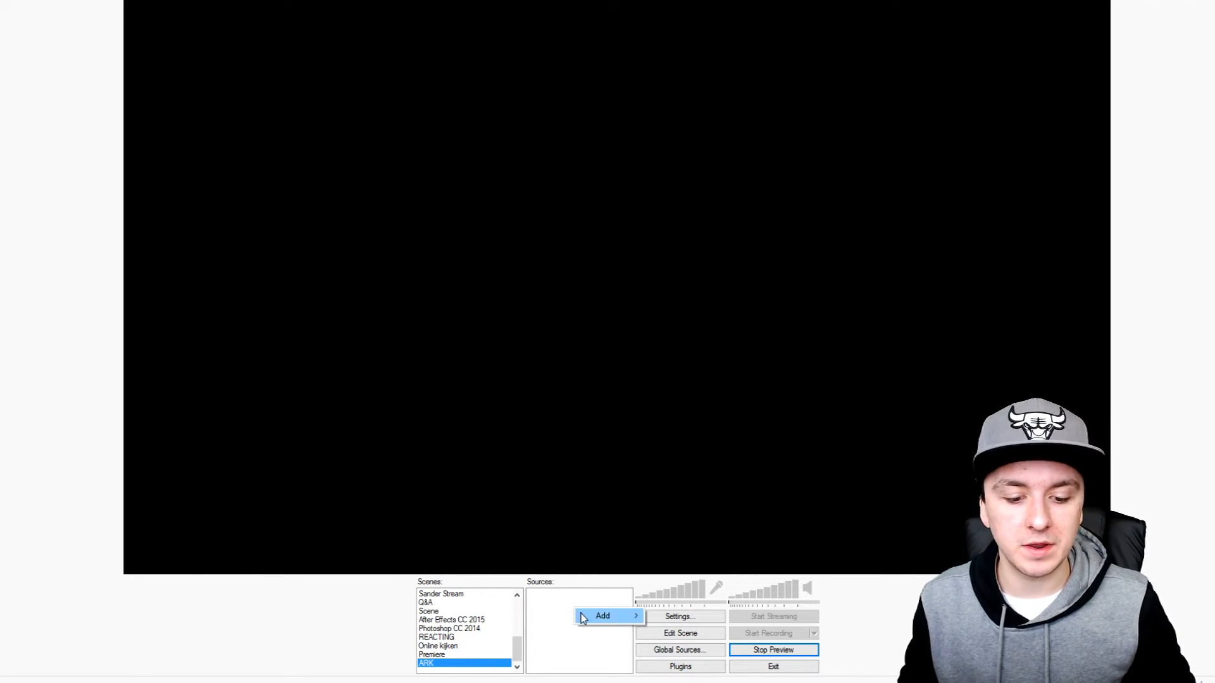
left_click(602, 616)
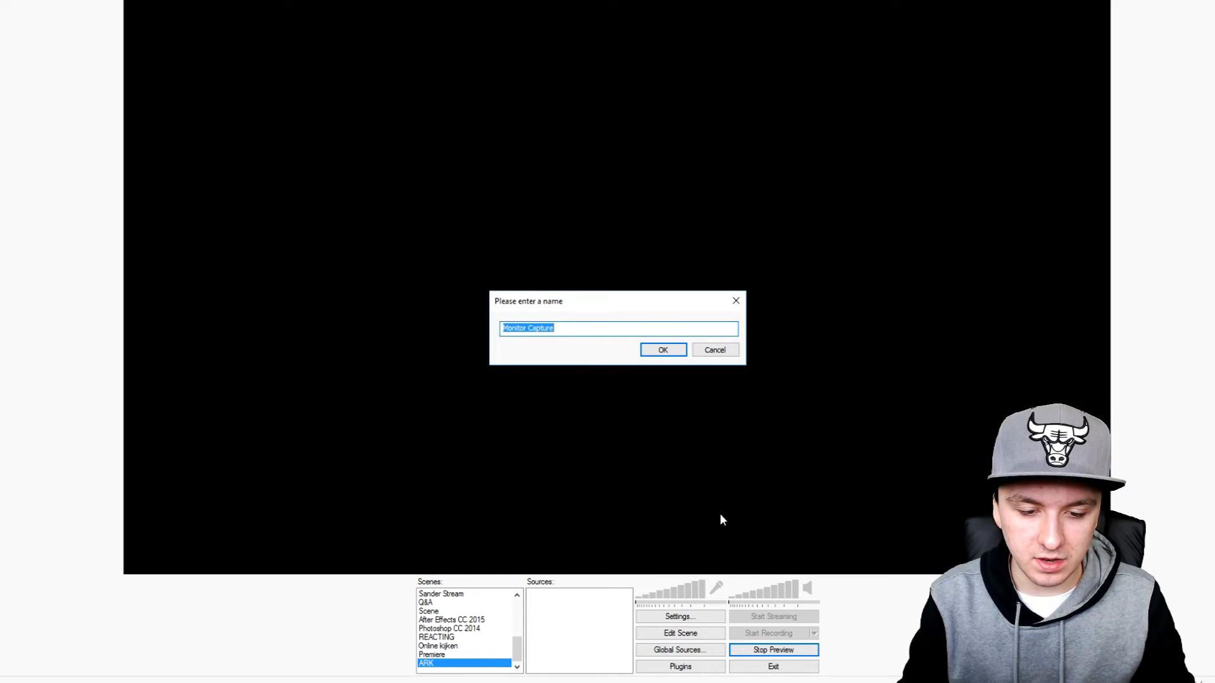
left_click(662, 349)
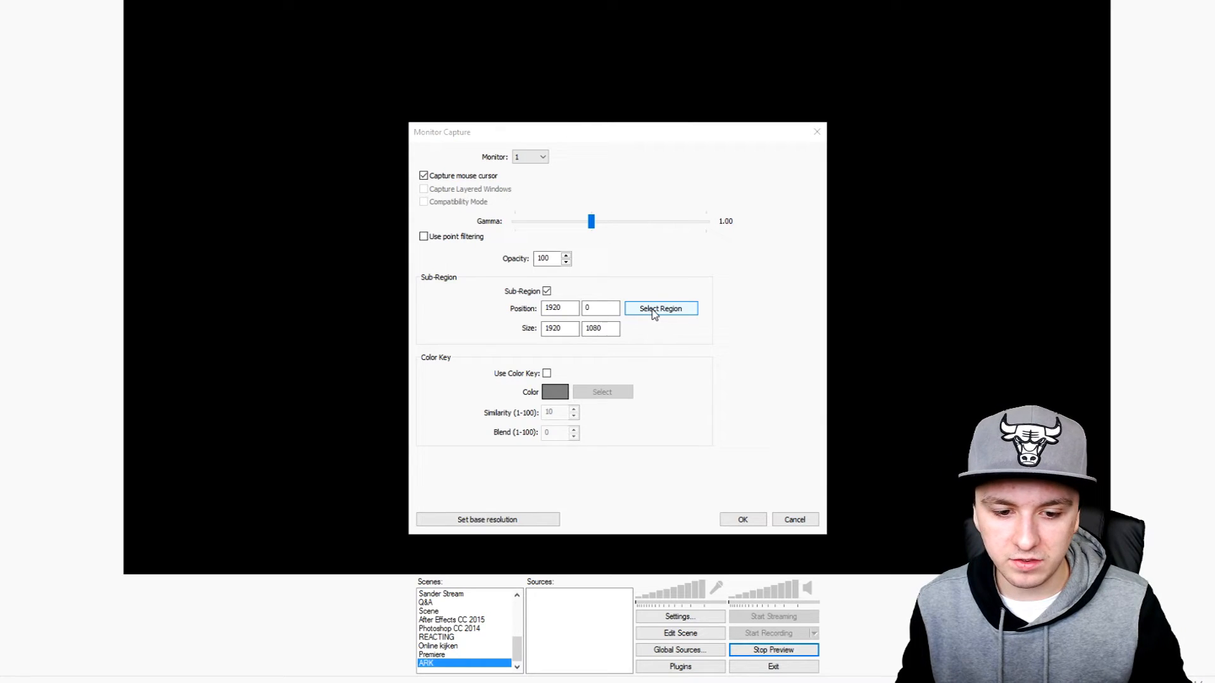
left_click(742, 519)
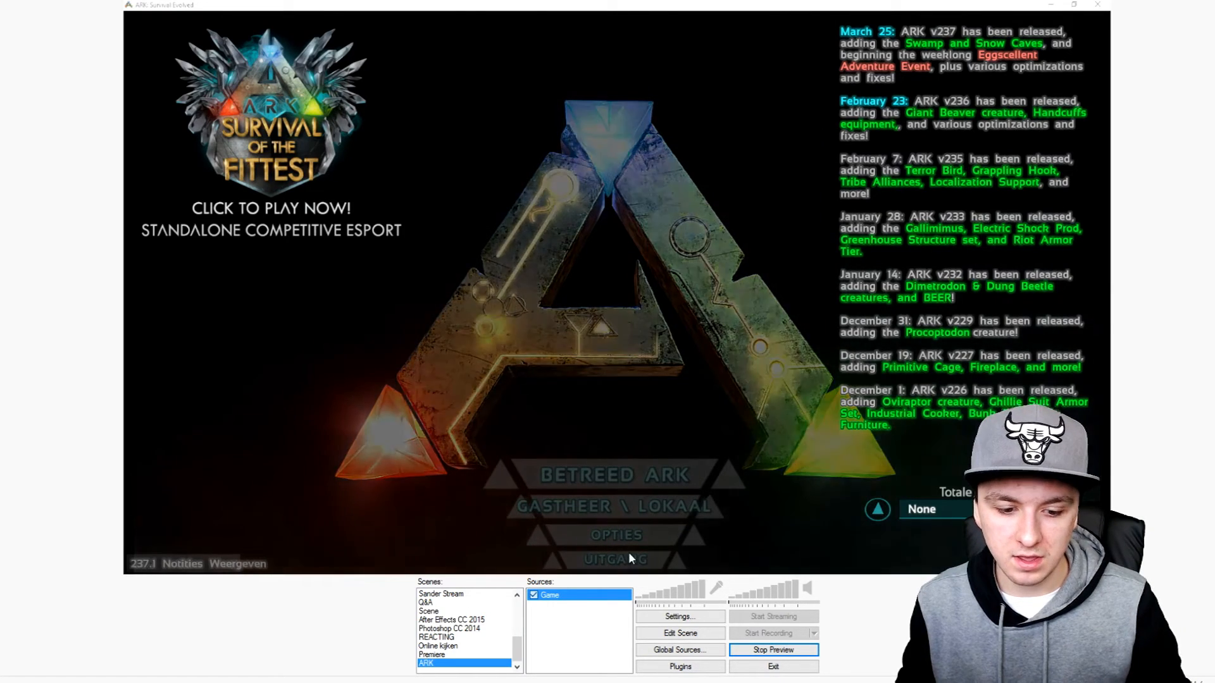